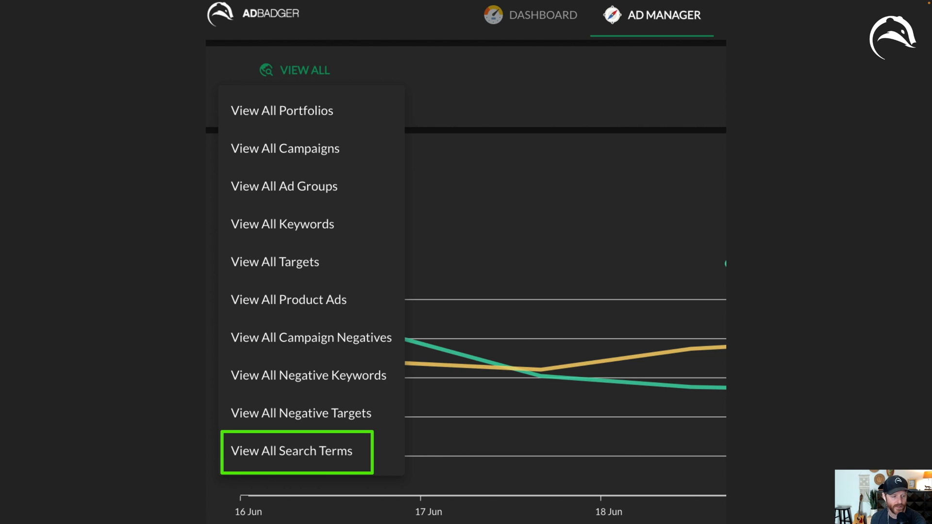
Step: Show the View All Search Terms list in Ad Manager
left_click(291, 450)
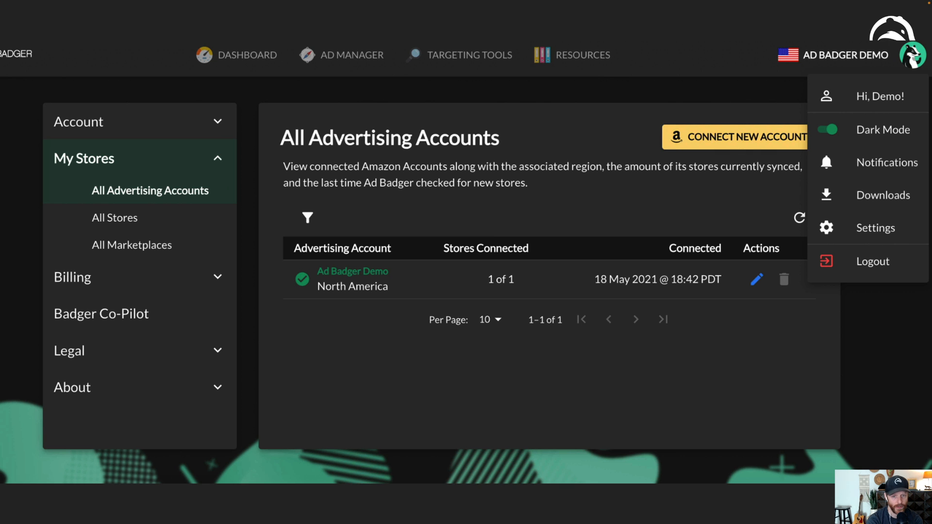
Step: Go to Billing > Overview to see the Ultimate plan, payment method and ad spend
left_click(72, 276)
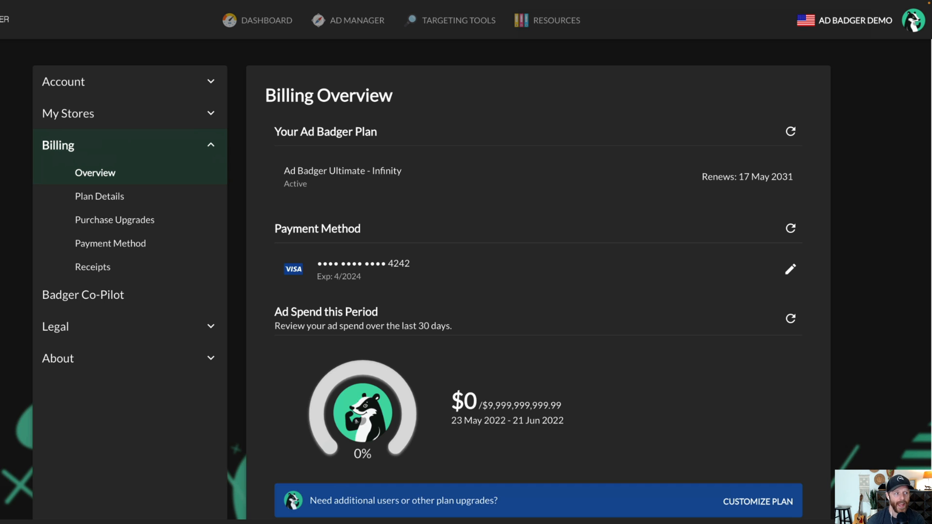